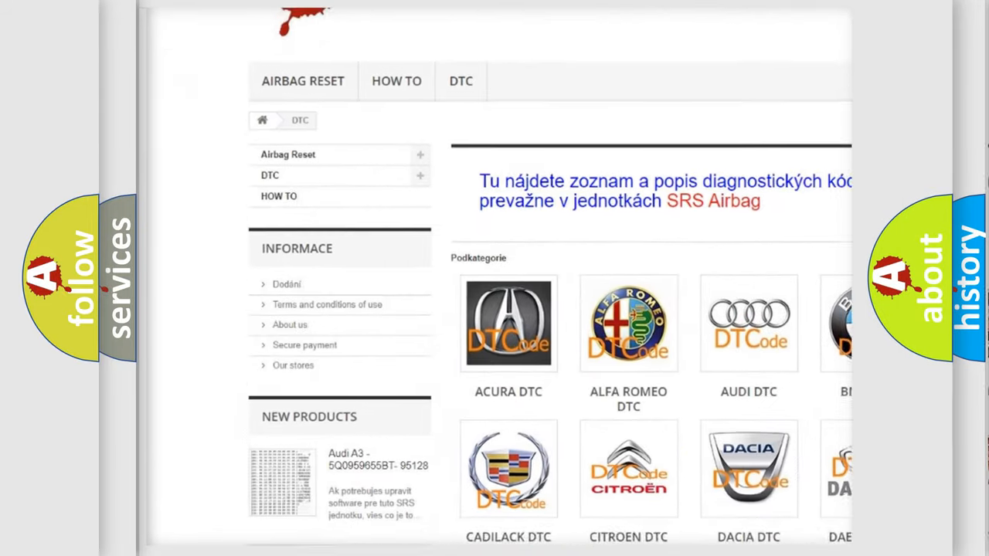
scroll(down, 3)
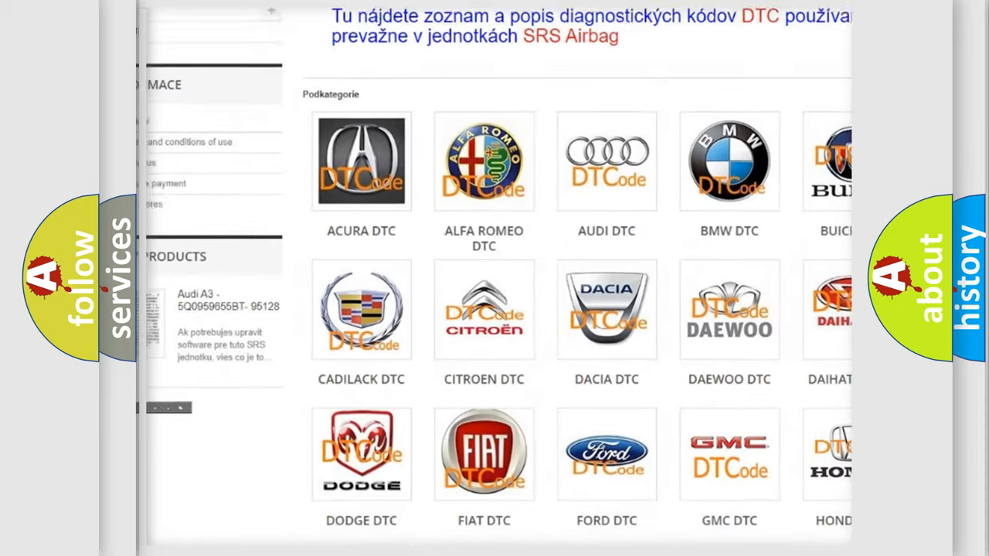
scroll(down, 3)
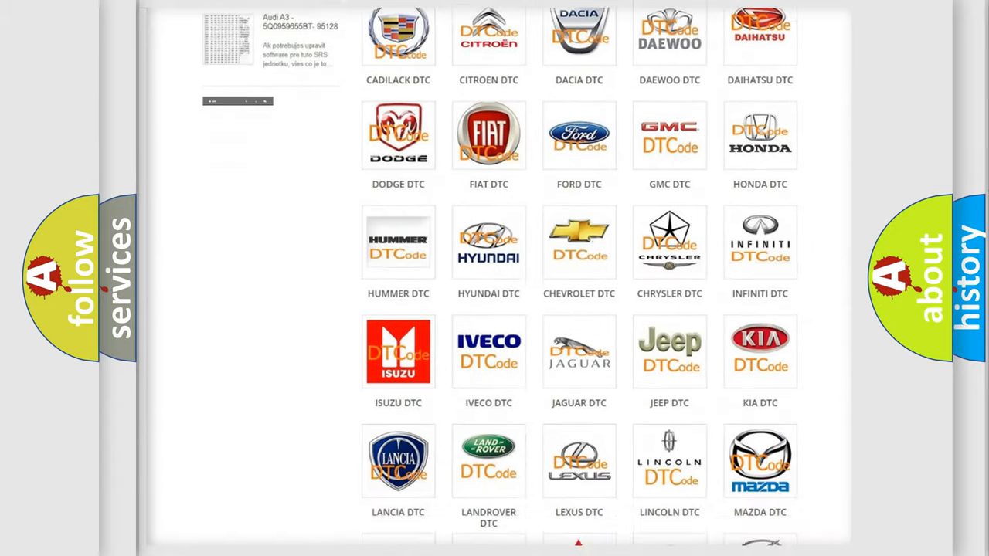
scroll(down, 3)
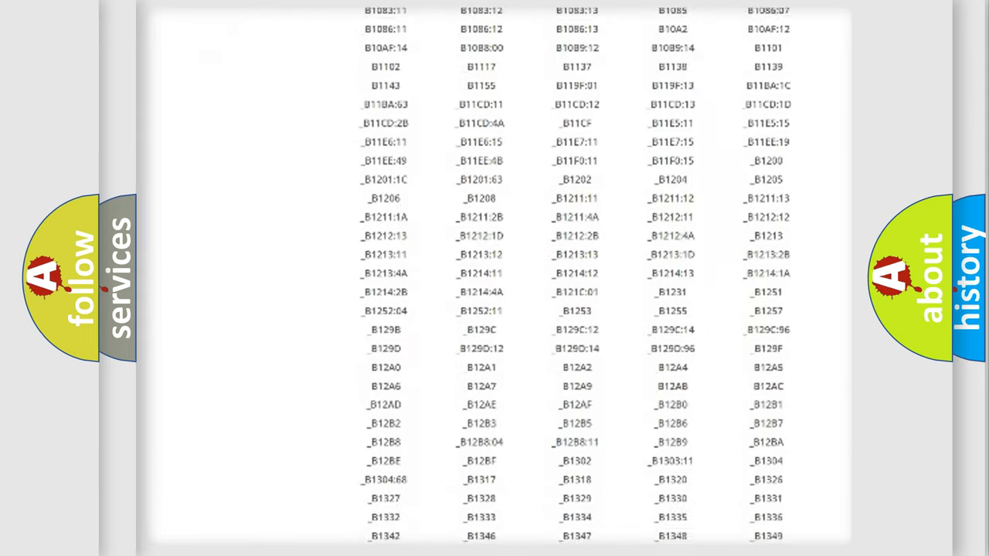
scroll(down, 3)
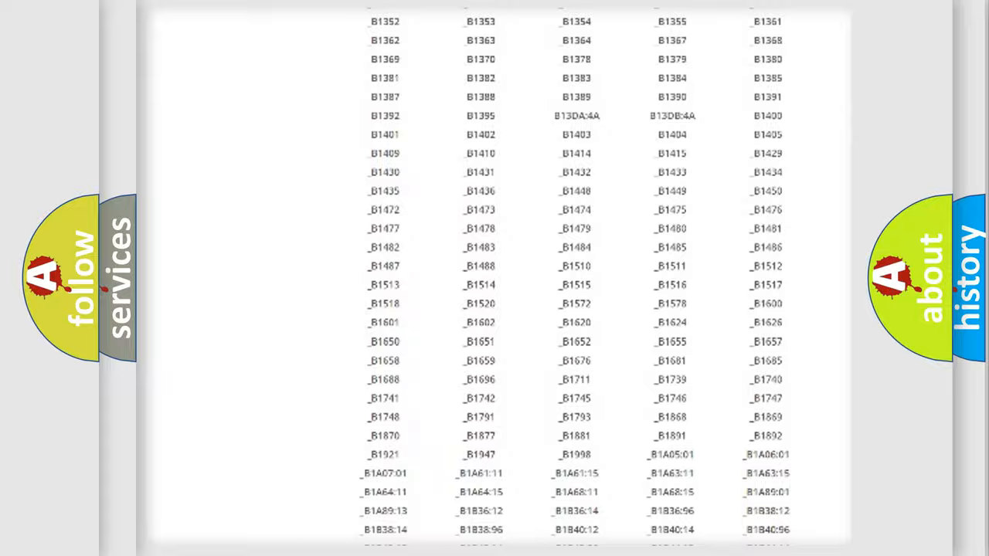